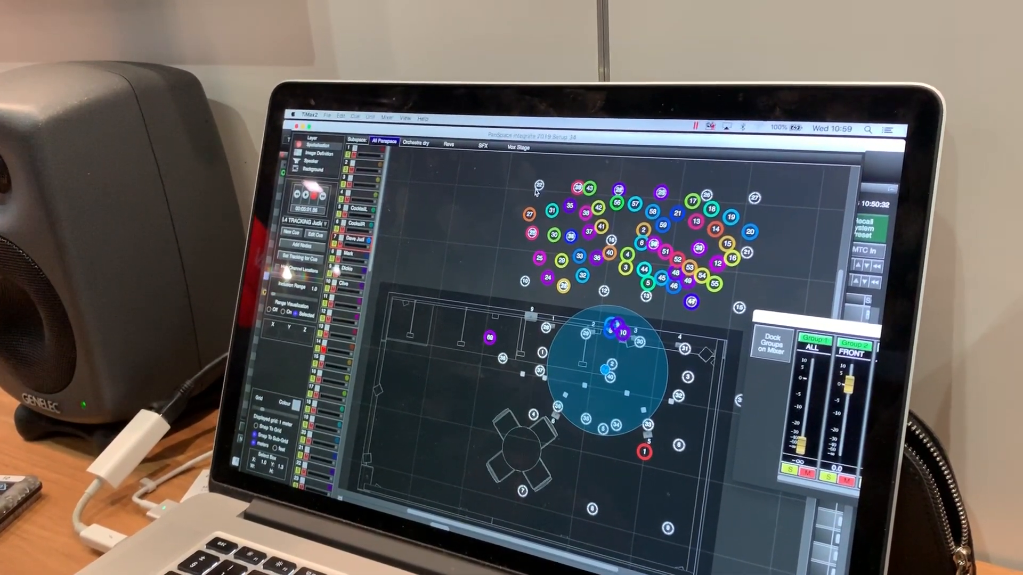
# Switch the stage plan from All Panspace to the Orchestra dry subspace
pyautogui.click(407, 143)
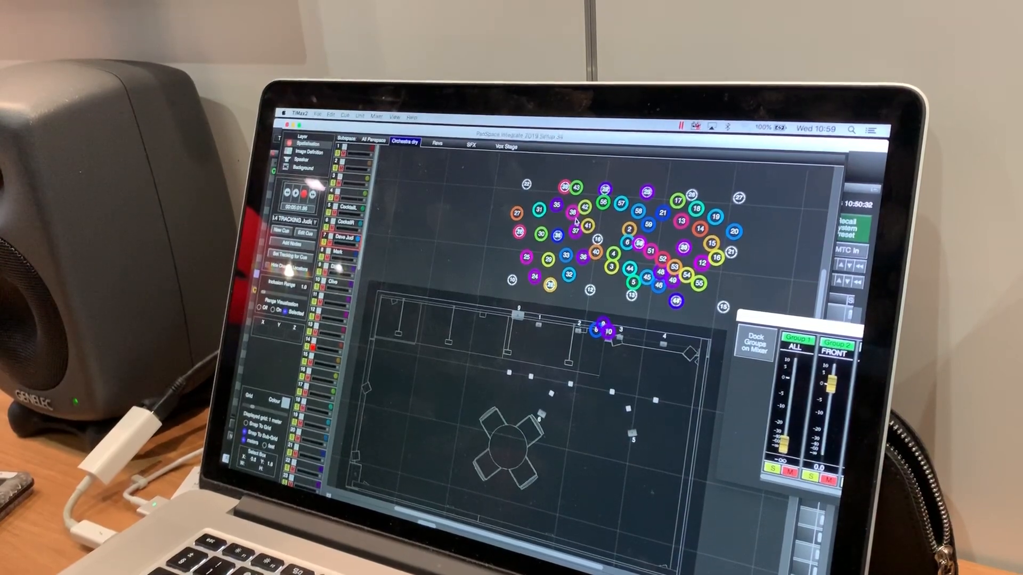